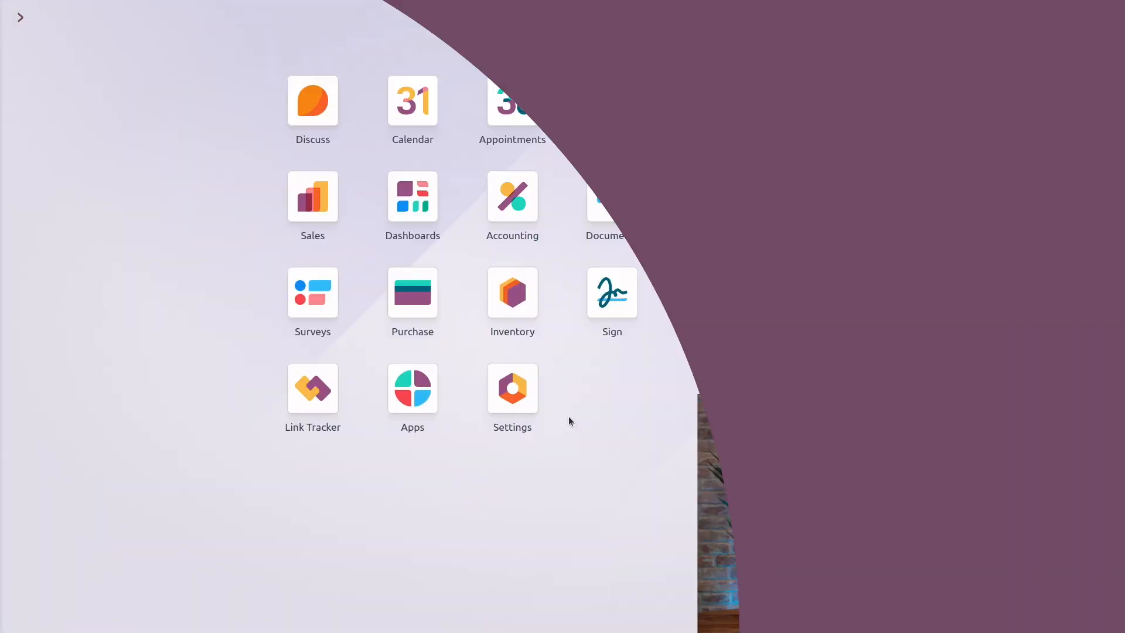
Reach the Chart of Accounts list via Accounting > Configuration, showing 380 active accounts.
click(512, 196)
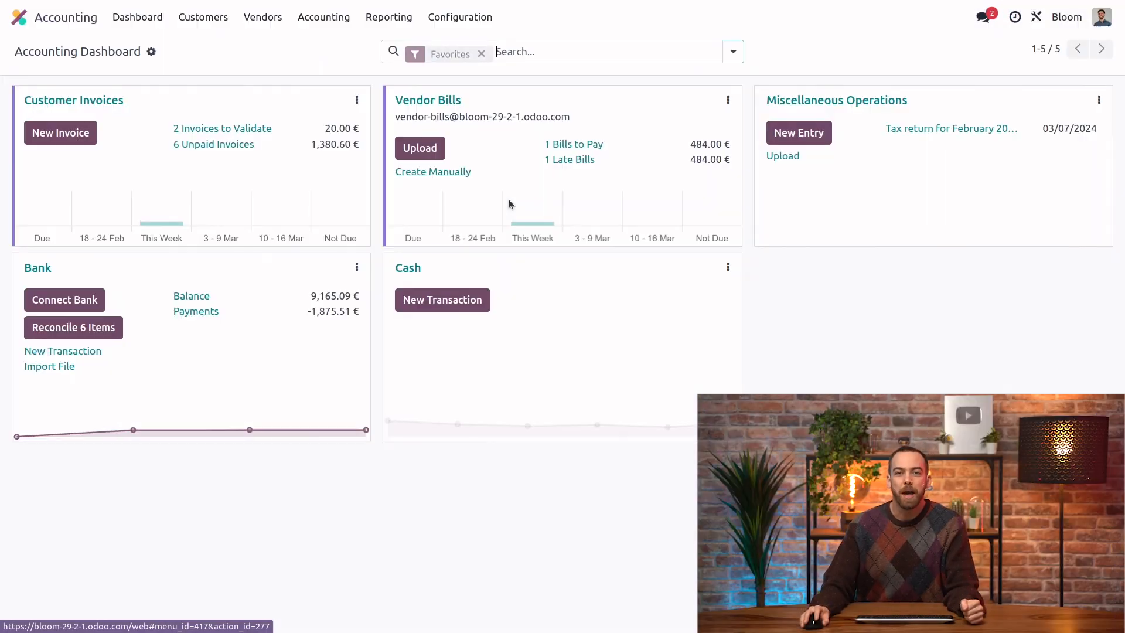
click(460, 16)
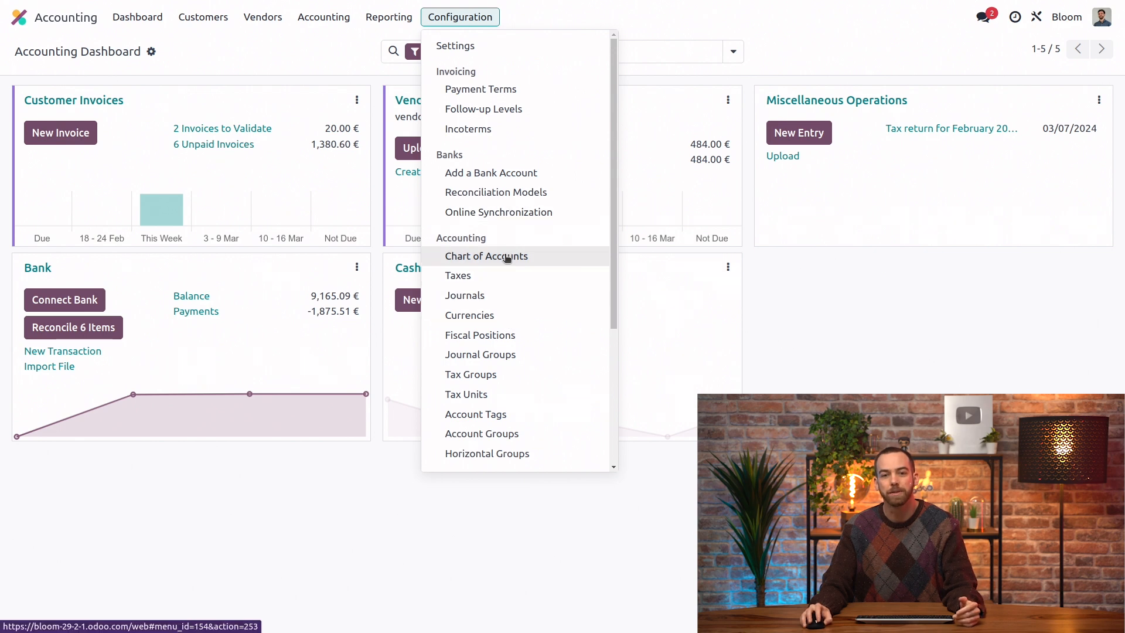
click(485, 257)
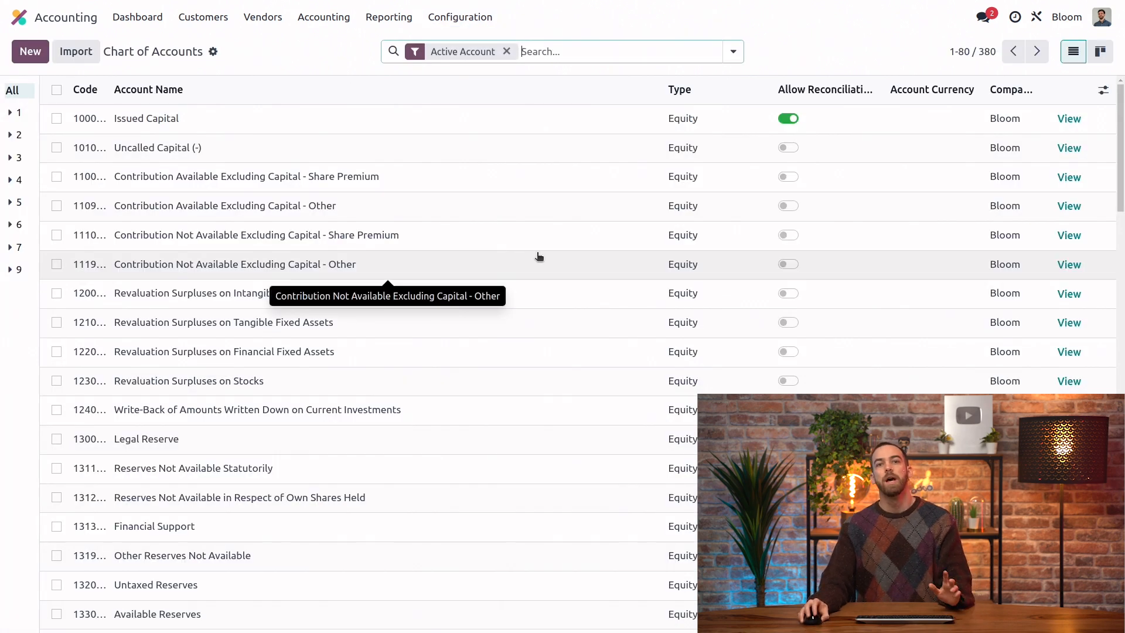
mouse_move(532, 248)
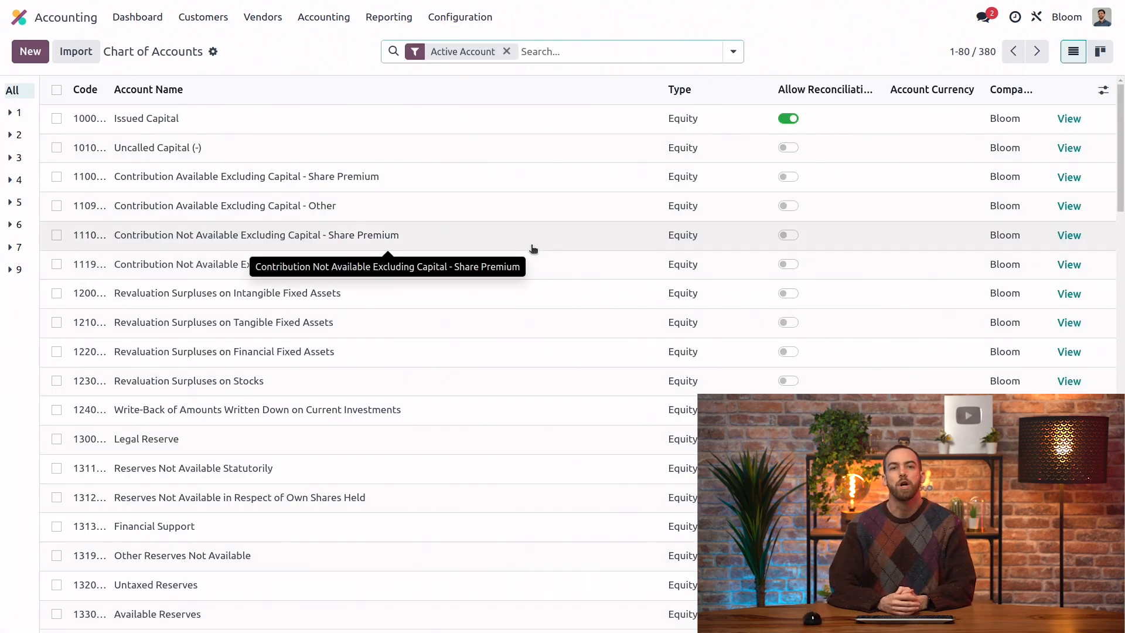
mouse_move(628, 107)
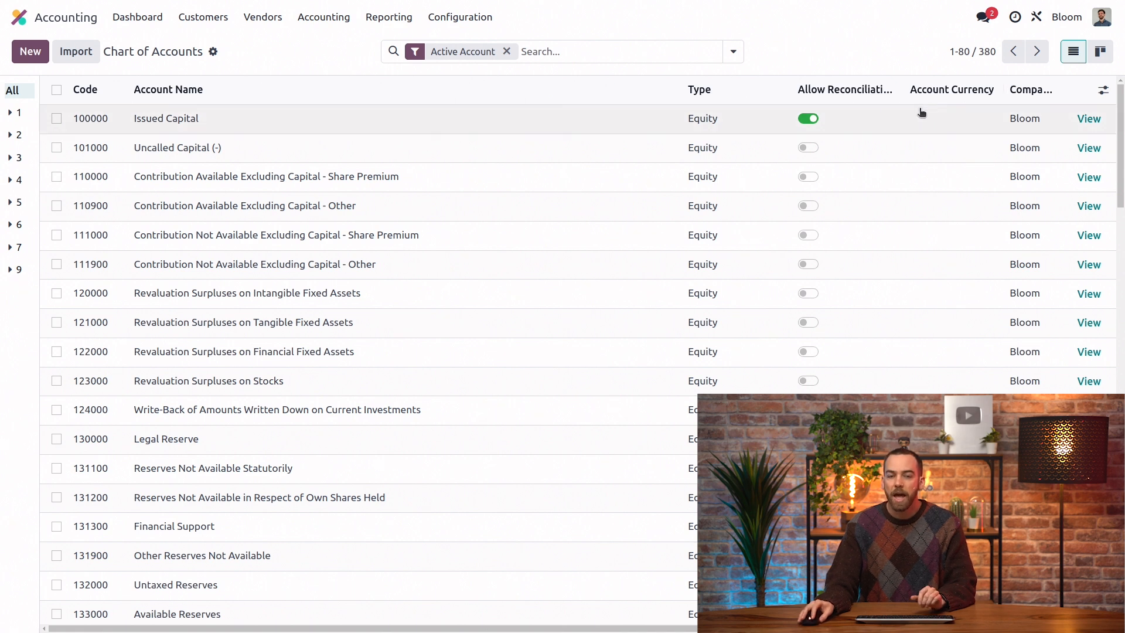
View account 700000 Sales in Belgium (Trade Goods) and point out its unticked Deprecated checkbox.
click(11, 249)
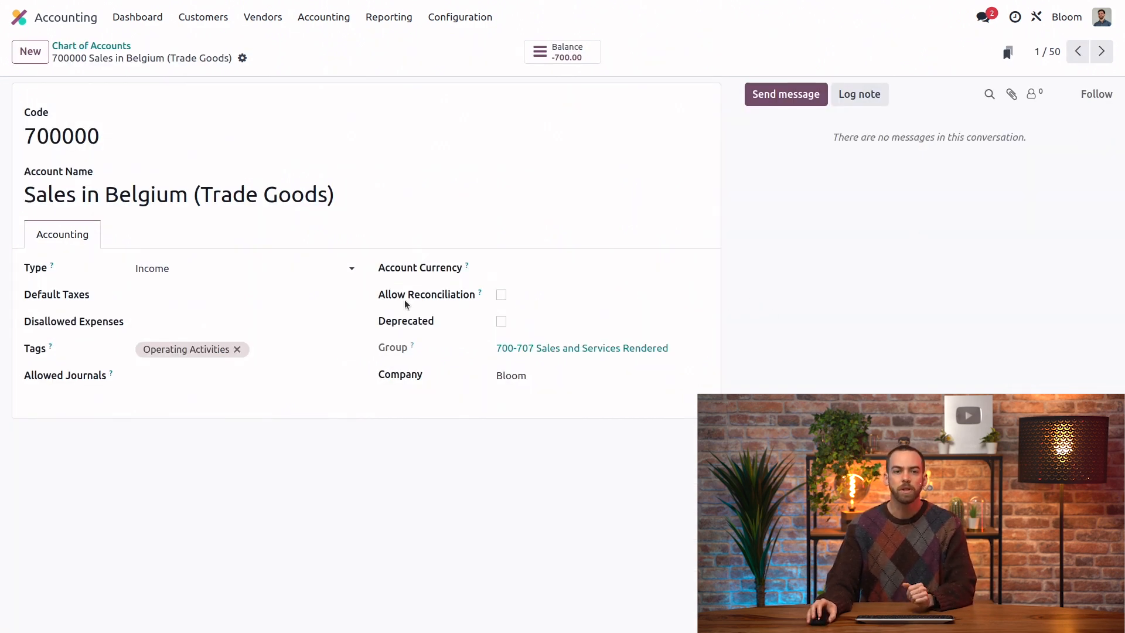
mouse_move(518, 362)
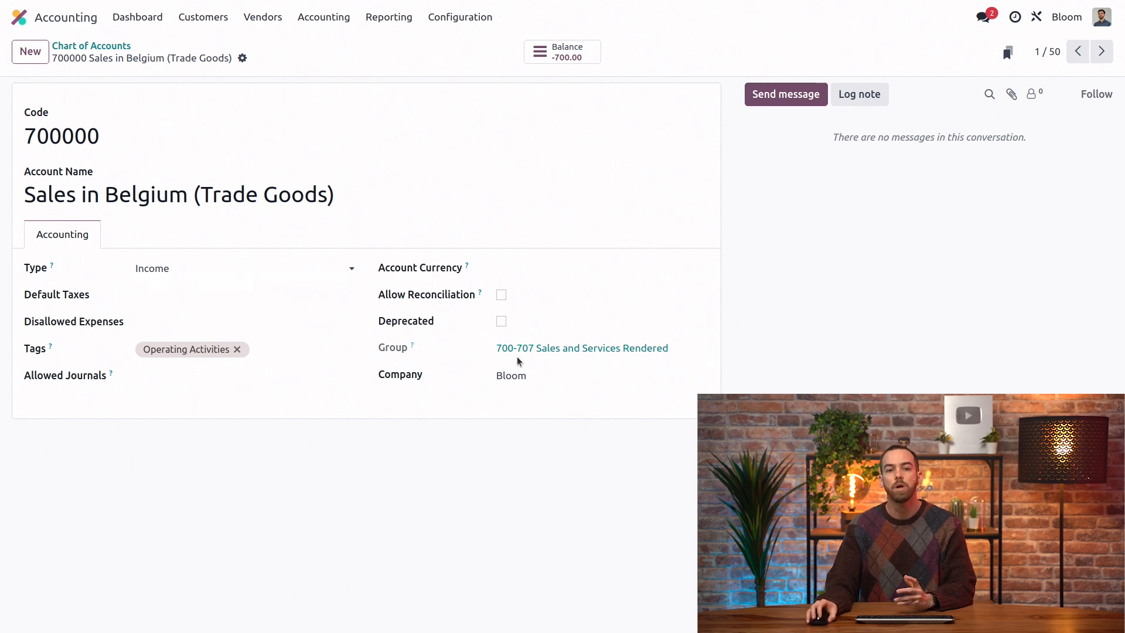
click(511, 375)
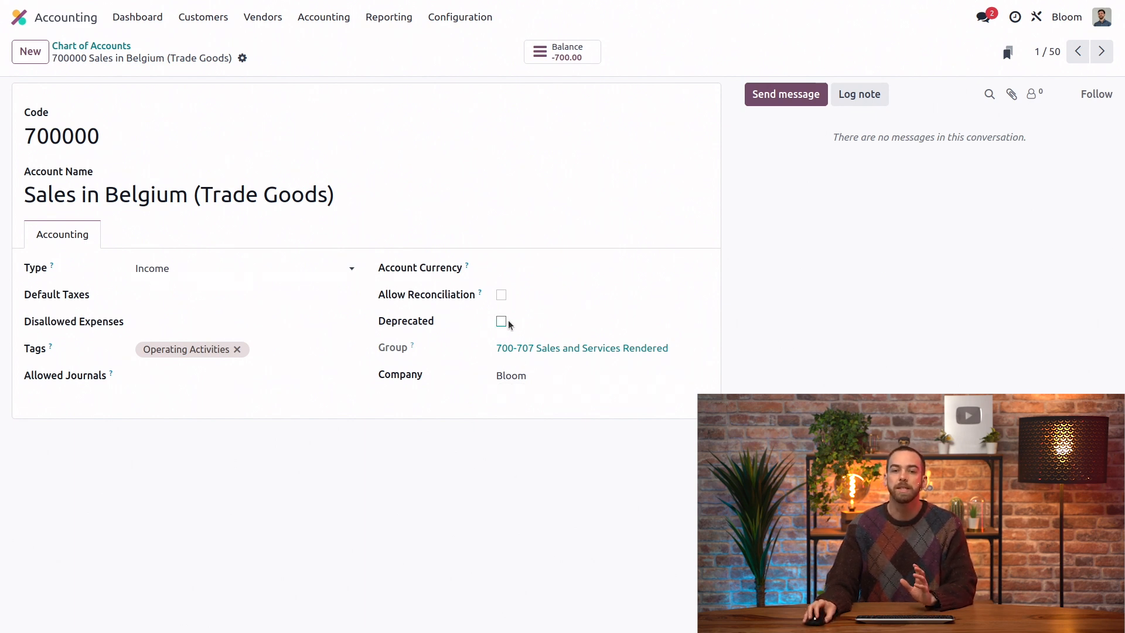
mouse_move(535, 328)
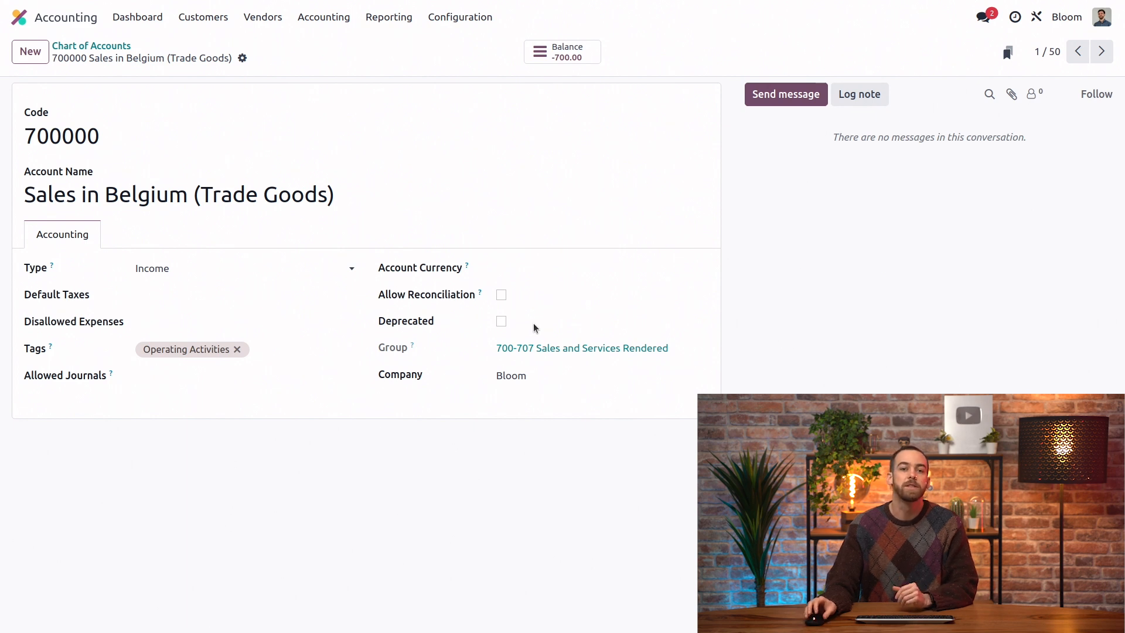